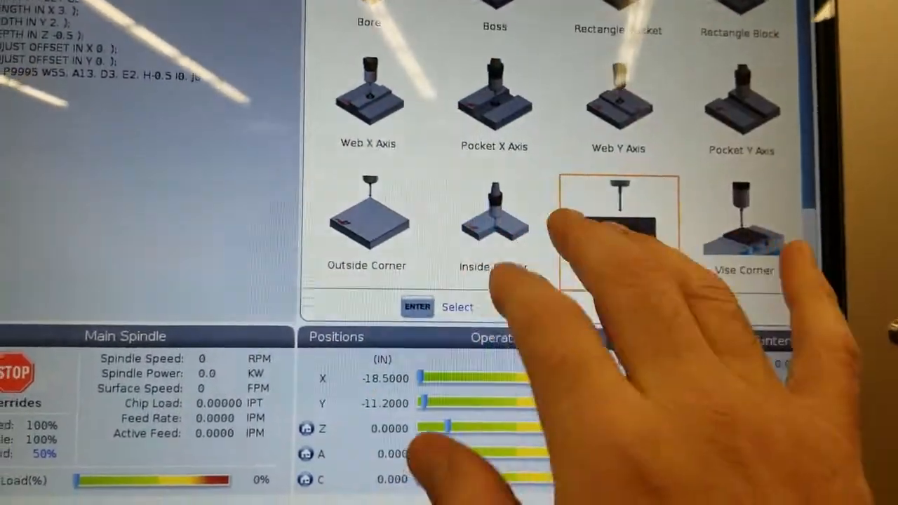
click(618, 218)
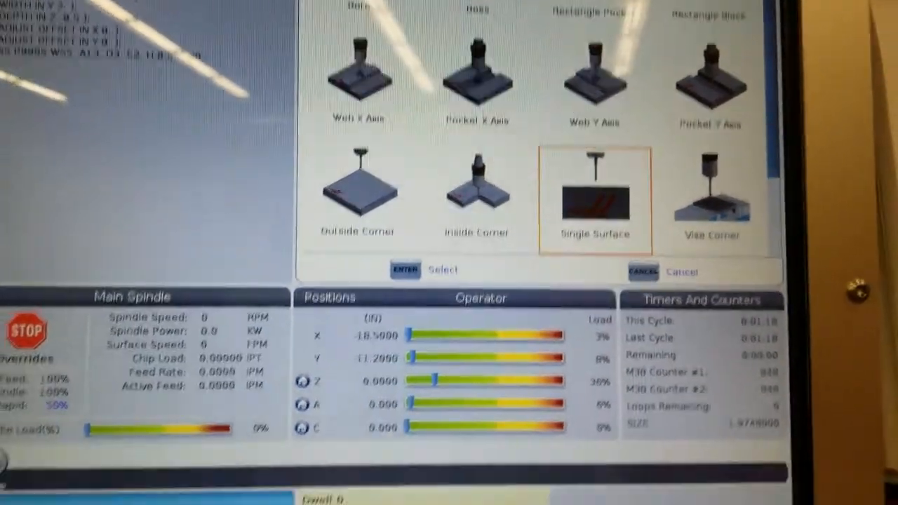